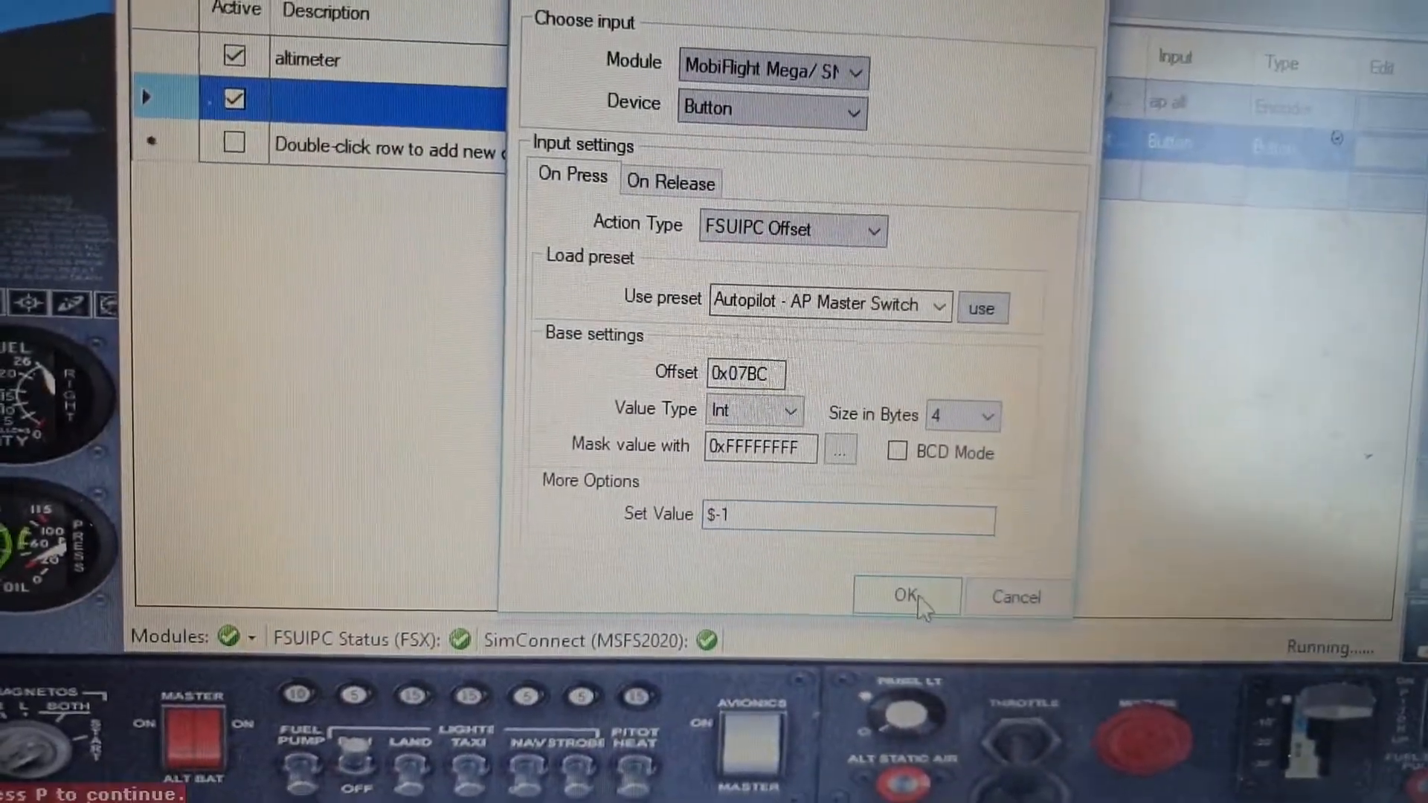
Step: Confirm the button's Autopilot Master Switch FSUIPC offset mapping and close the input dialog
click(905, 596)
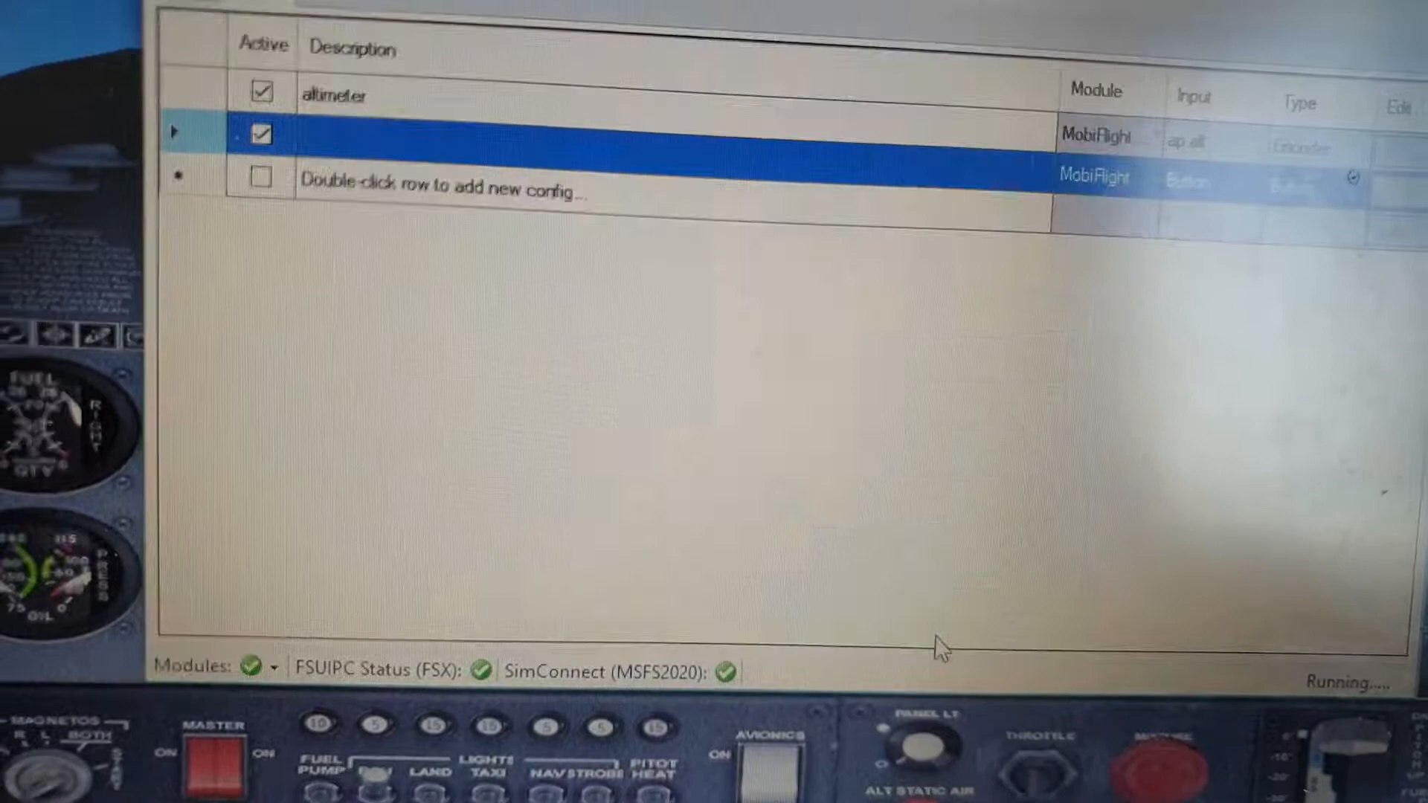